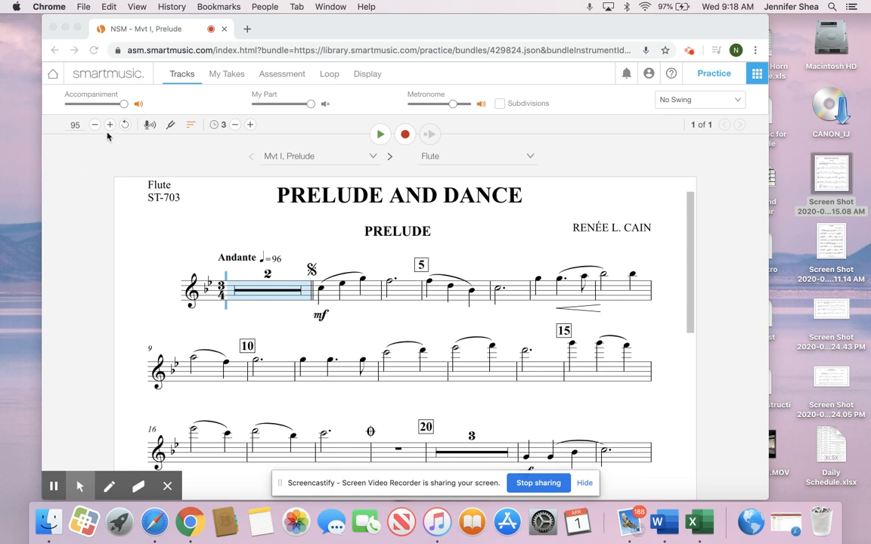
{"action": "mouse_move", "coordinate": [102, 162]}
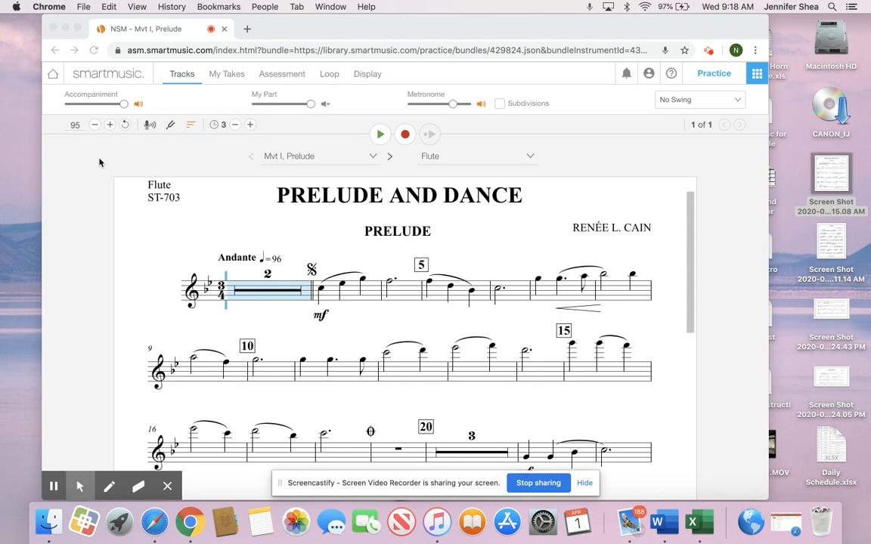
{"action": "mouse_move", "coordinate": [89, 164]}
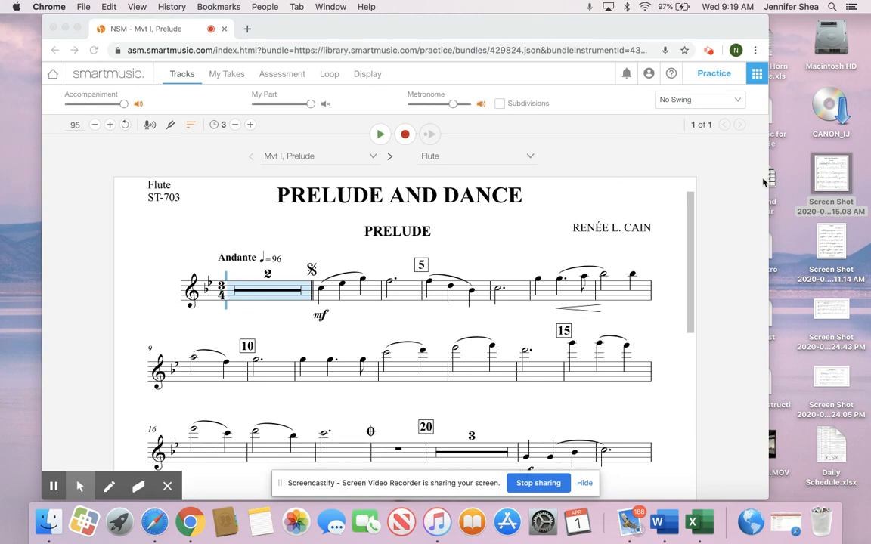
{"action": "mouse_move", "coordinate": [190, 169]}
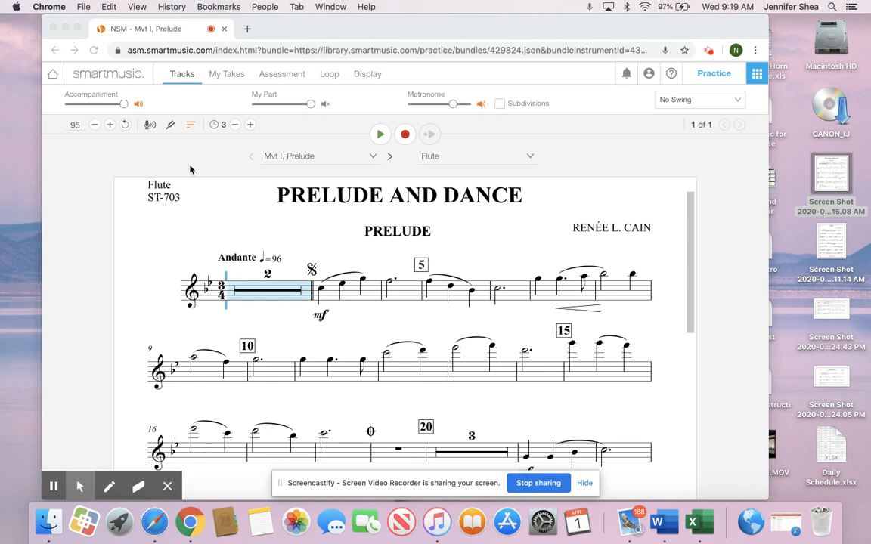
{"action": "mouse_move", "coordinate": [369, 79]}
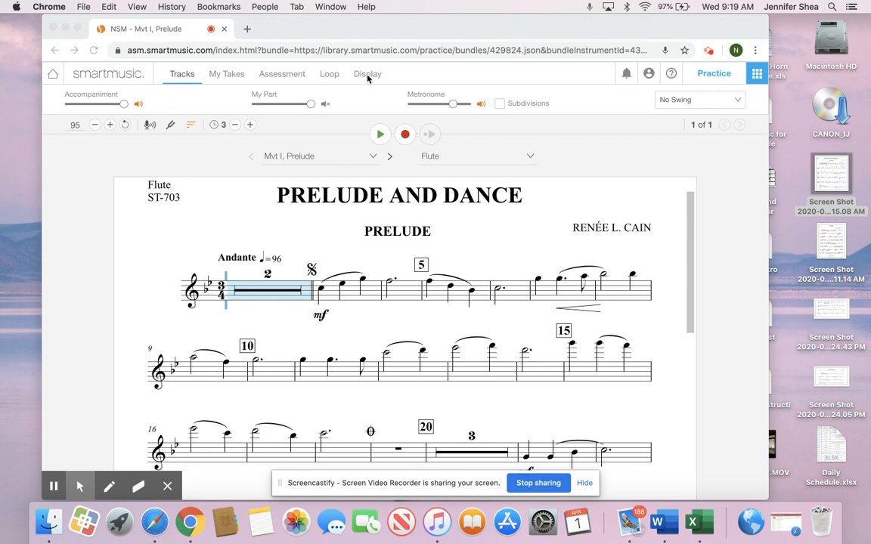
Step: Show the flute part full screen and zoom out to about 76 so the whole Prelude fits
{"action": "left_click", "coordinate": [367, 73]}
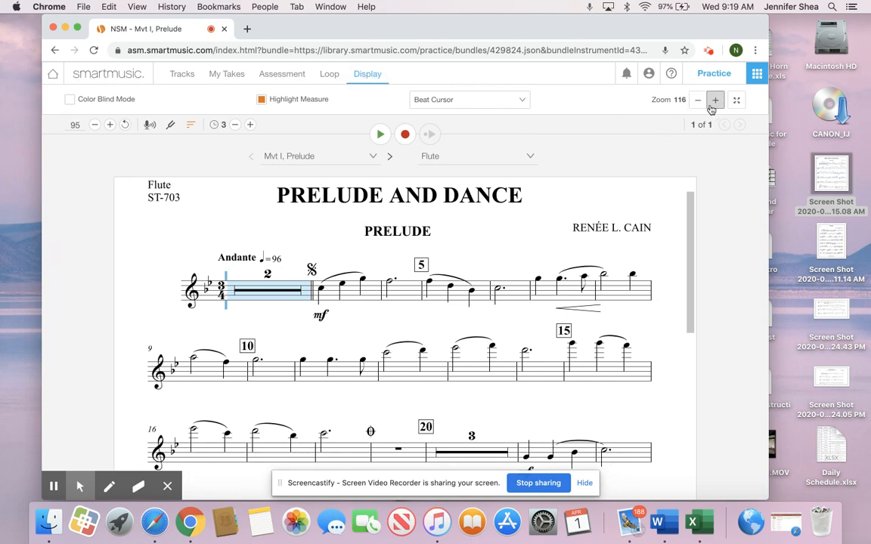
{"action": "left_click", "coordinate": [736, 100]}
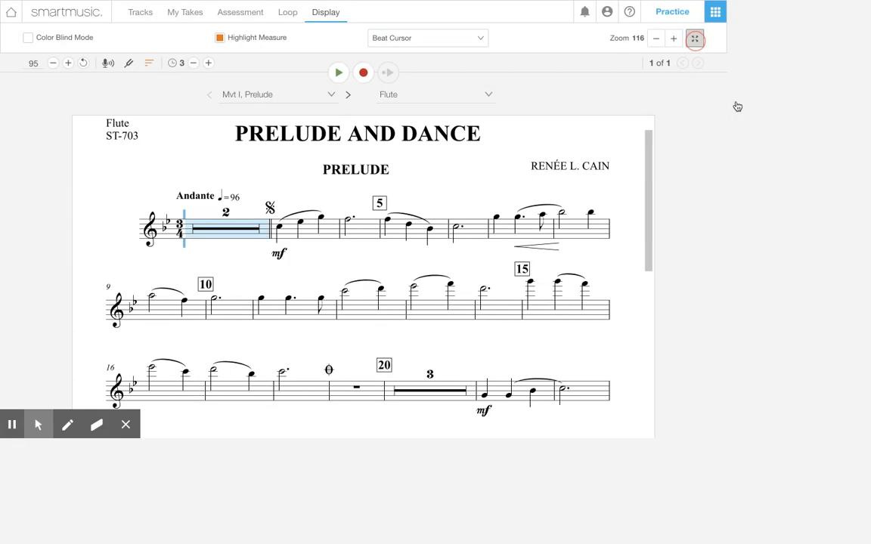
{"action": "left_click", "coordinate": [694, 39]}
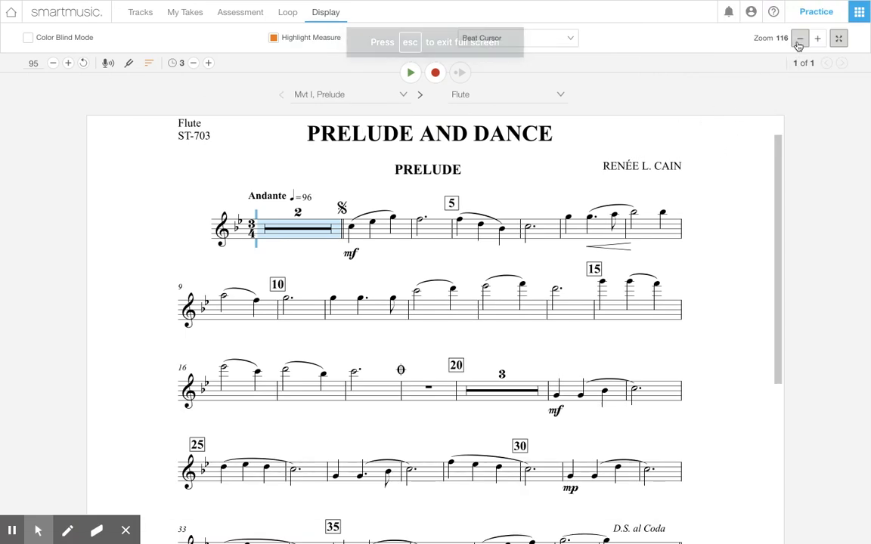
{"action": "left_click", "coordinate": [800, 38]}
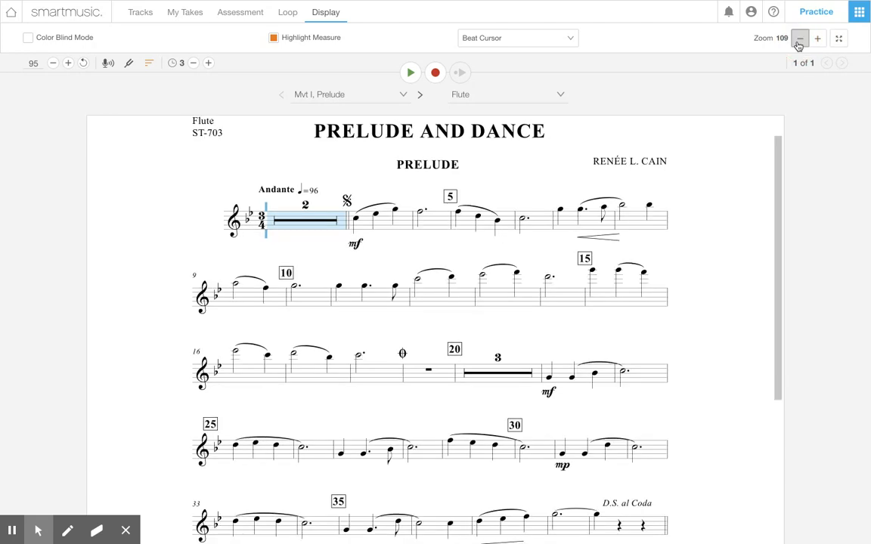
{"action": "left_click", "coordinate": [798, 38]}
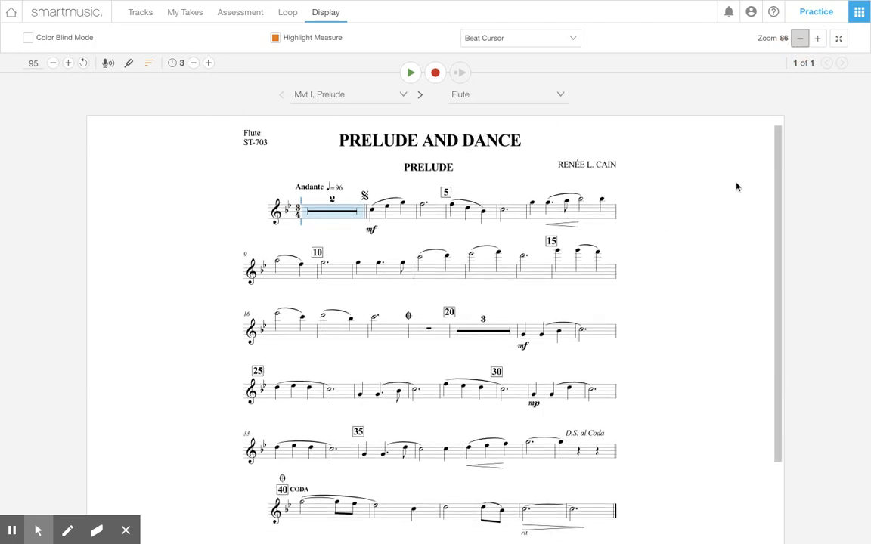
{"action": "left_click", "coordinate": [798, 38]}
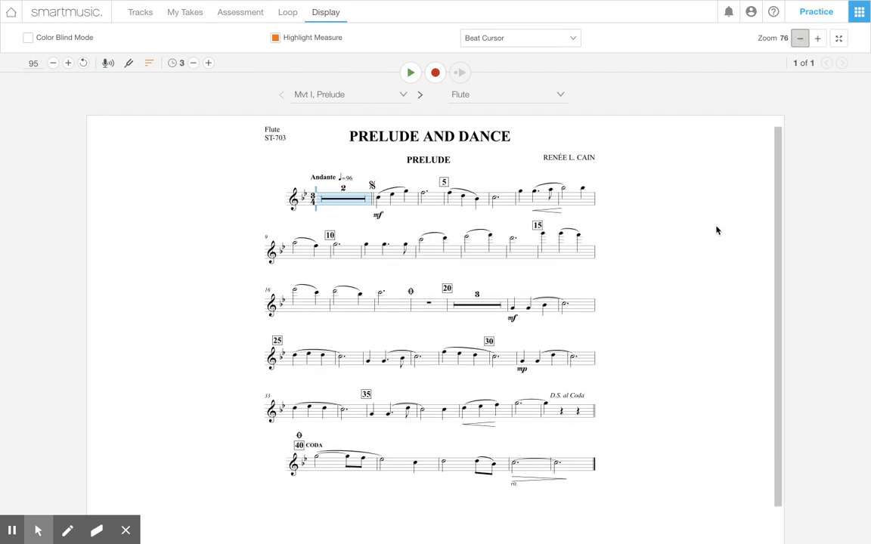
{"action": "mouse_move", "coordinate": [408, 245]}
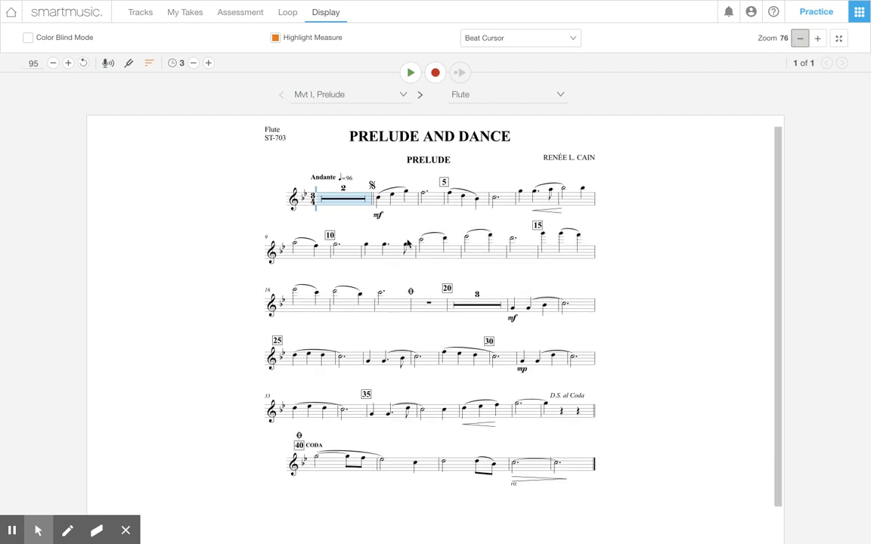
{"action": "mouse_move", "coordinate": [241, 139]}
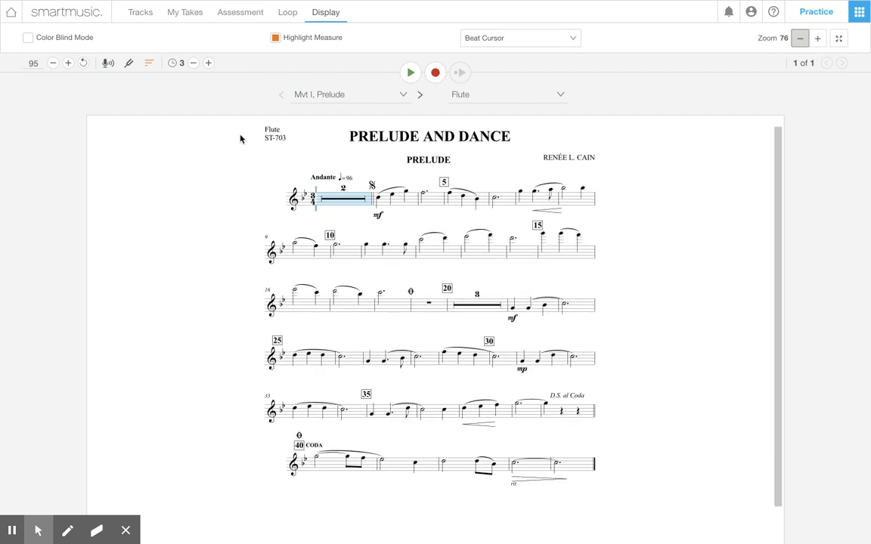
{"action": "mouse_move", "coordinate": [245, 133]}
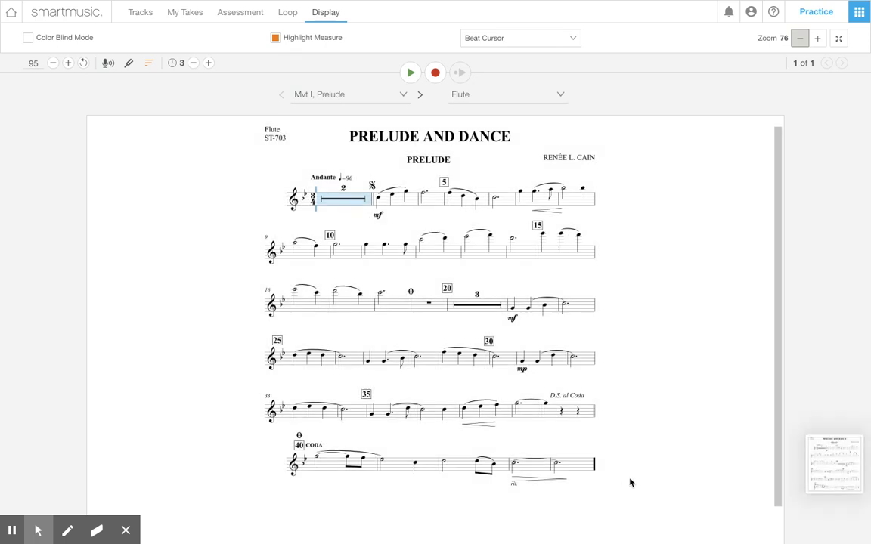
{"action": "mouse_move", "coordinate": [617, 19]}
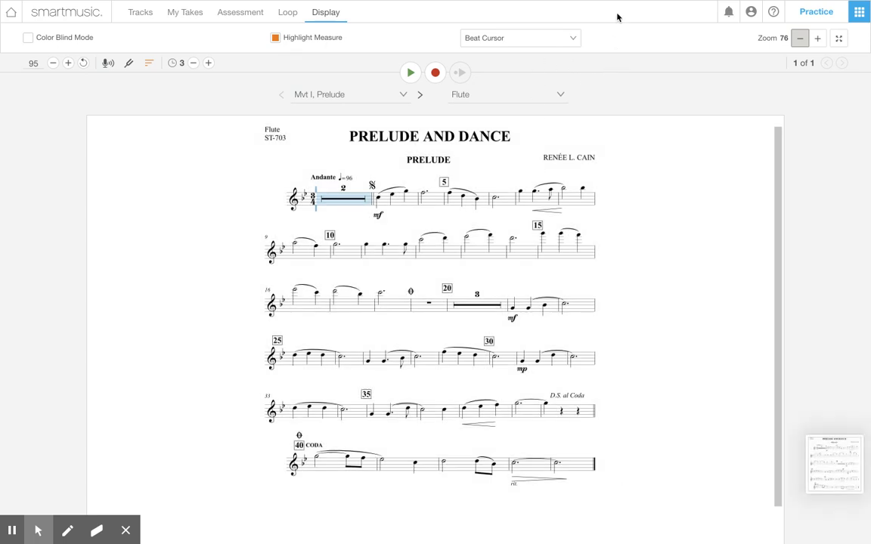
{"action": "mouse_move", "coordinate": [839, 468]}
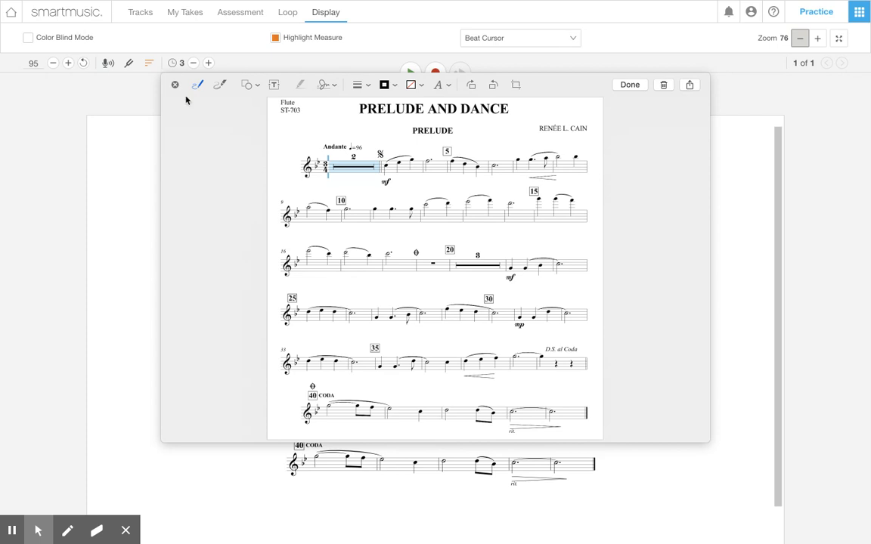
{"action": "mouse_move", "coordinate": [556, 98]}
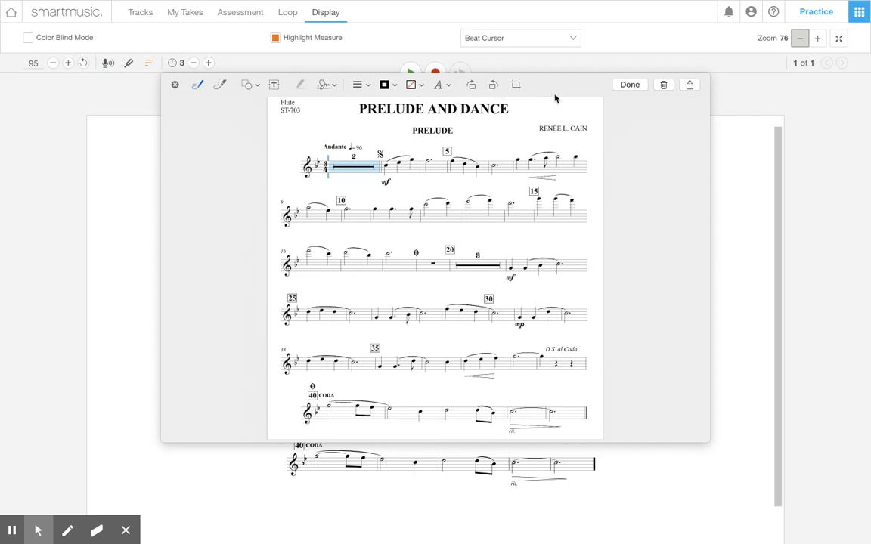
{"action": "mouse_move", "coordinate": [232, 191]}
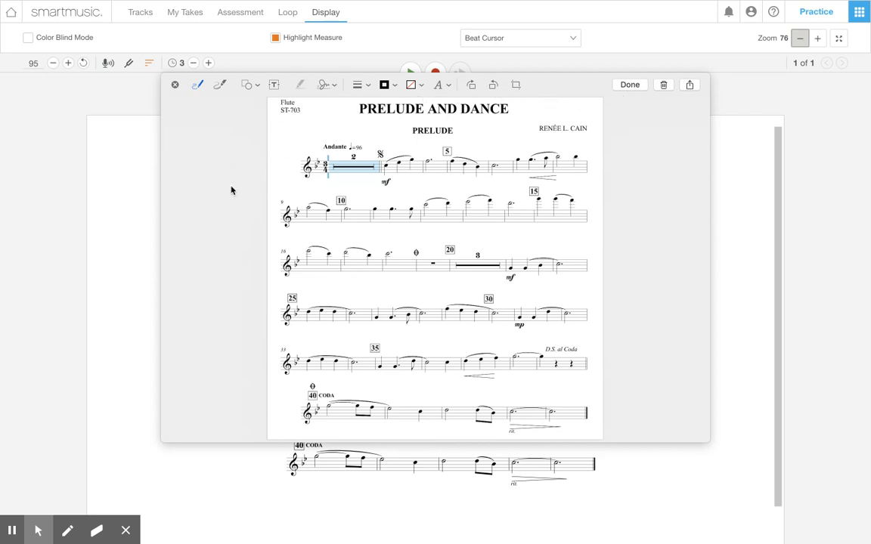
Step: Close the screenshot markup preview after checking the captured page
{"action": "left_click", "coordinate": [629, 85]}
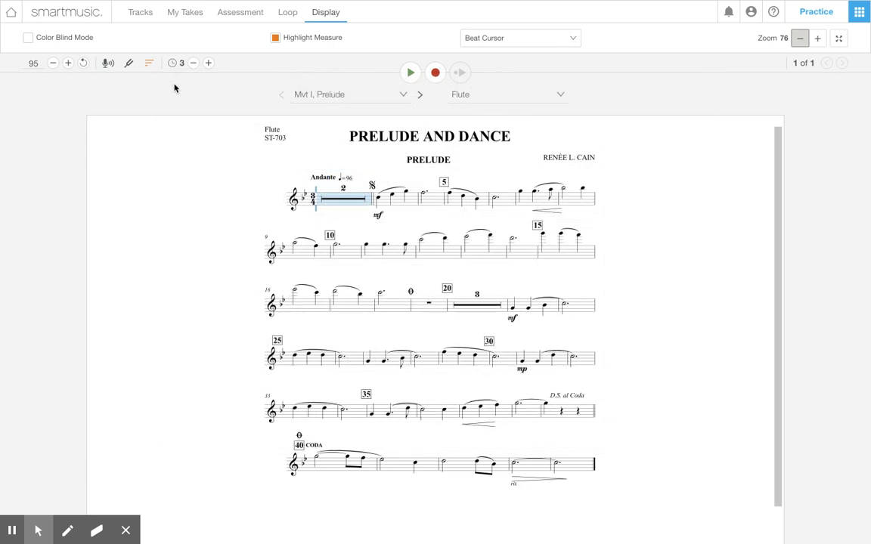
{"action": "mouse_move", "coordinate": [136, 437]}
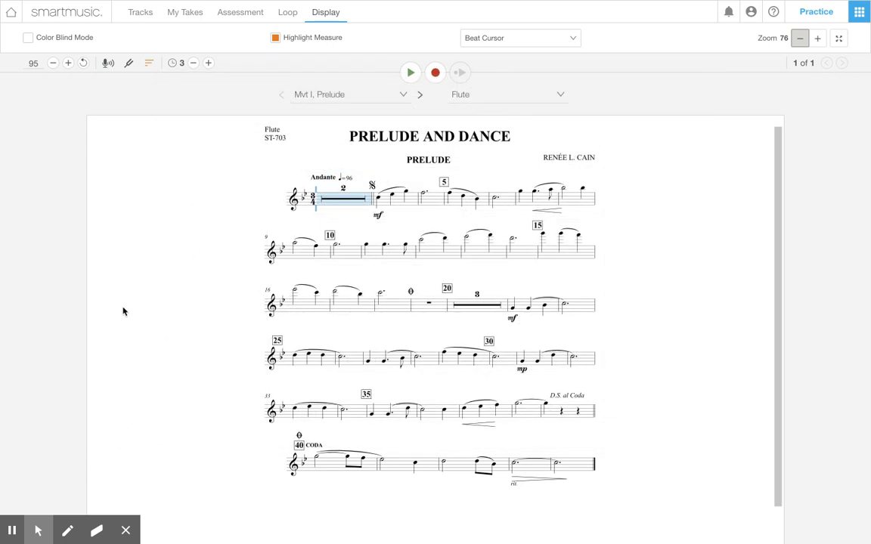
{"action": "mouse_move", "coordinate": [178, 294]}
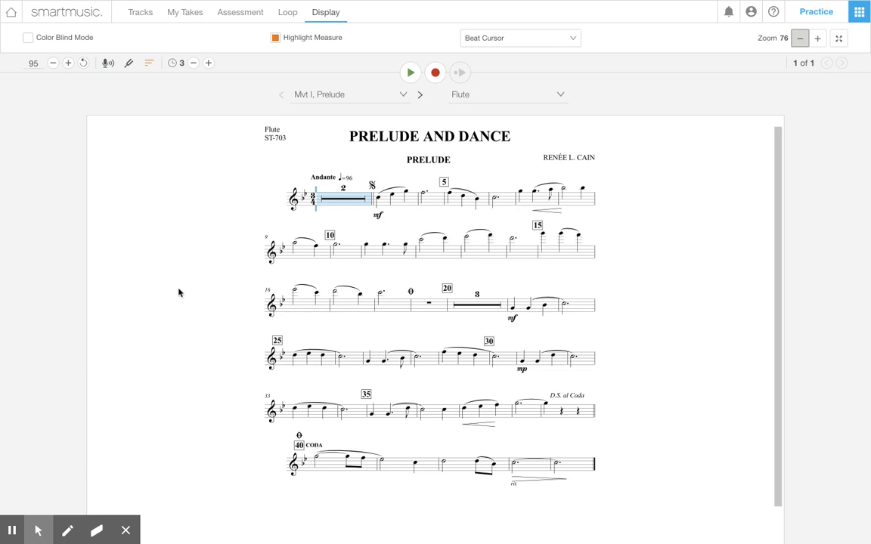